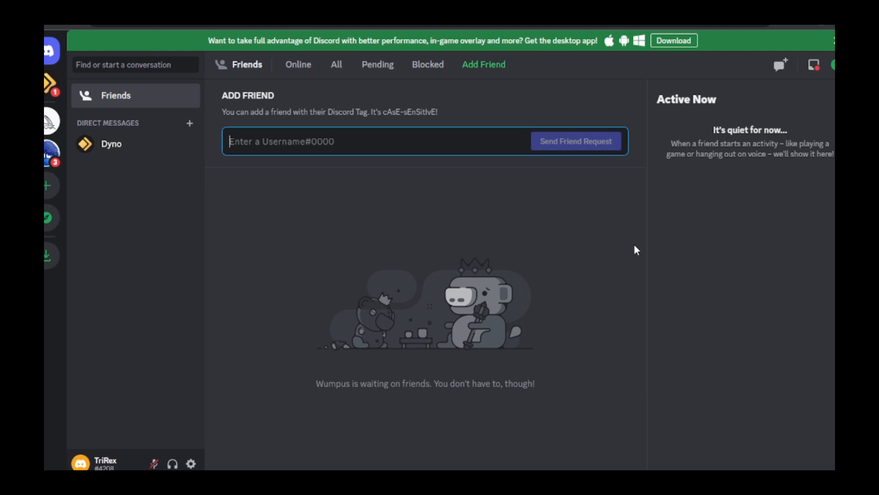
mouse_move(498, 216)
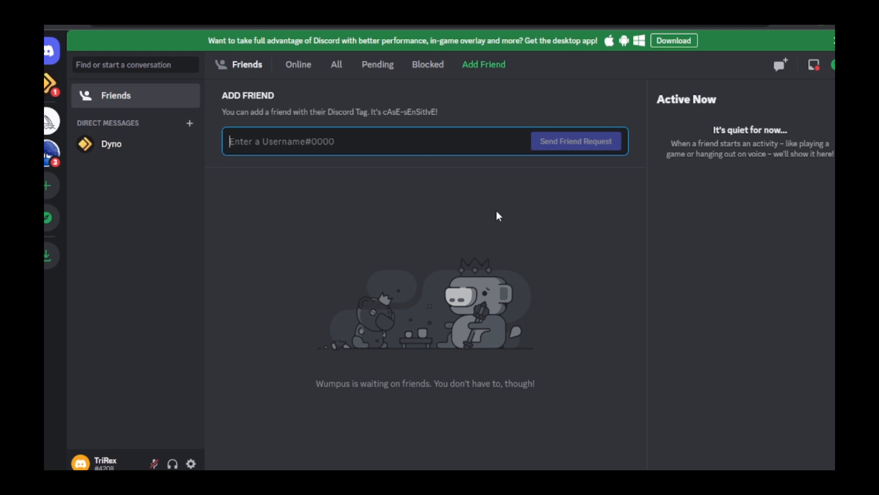
mouse_move(499, 81)
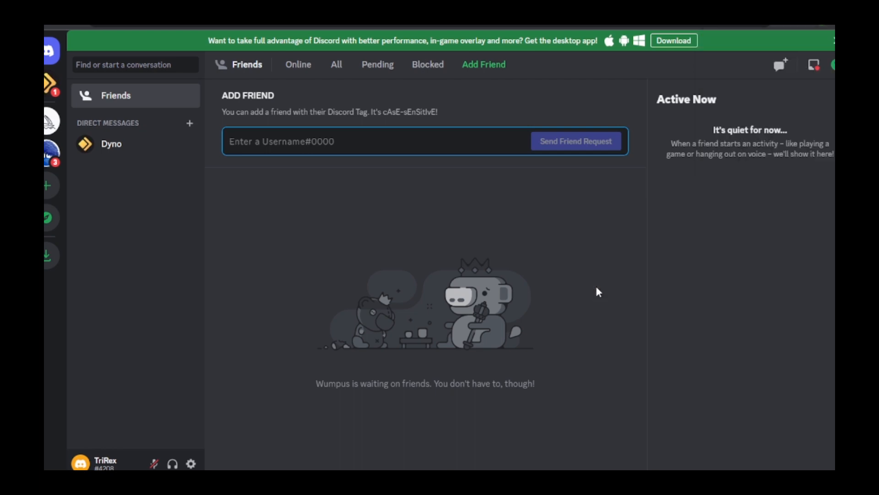
Step: Open Chrome DevTools beside the Discord page with F12
key("F12")
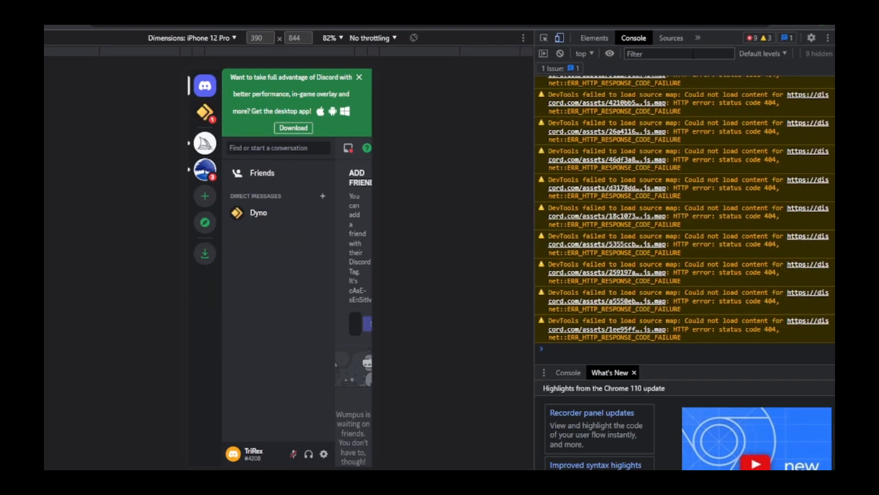
mouse_move(696, 37)
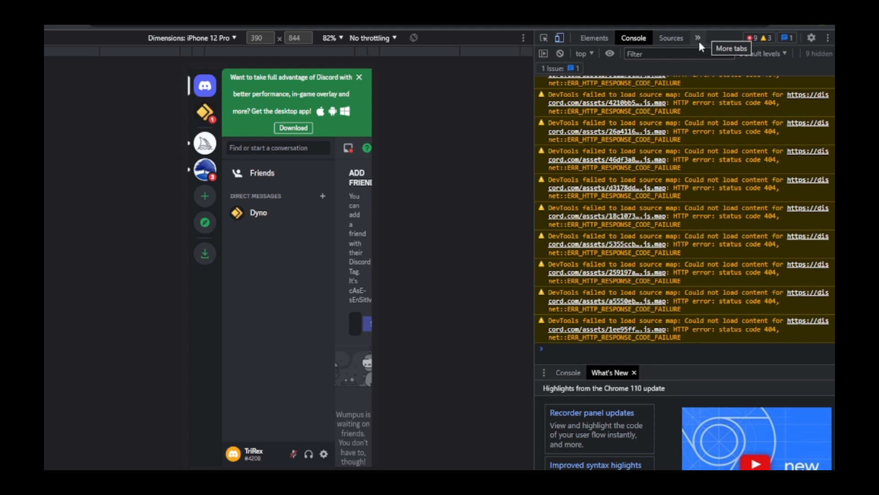
left_click(698, 37)
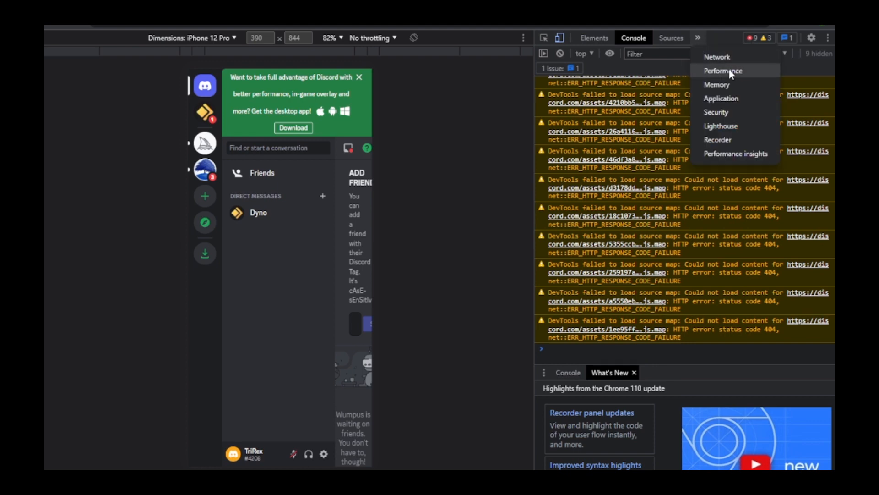
mouse_move(739, 84)
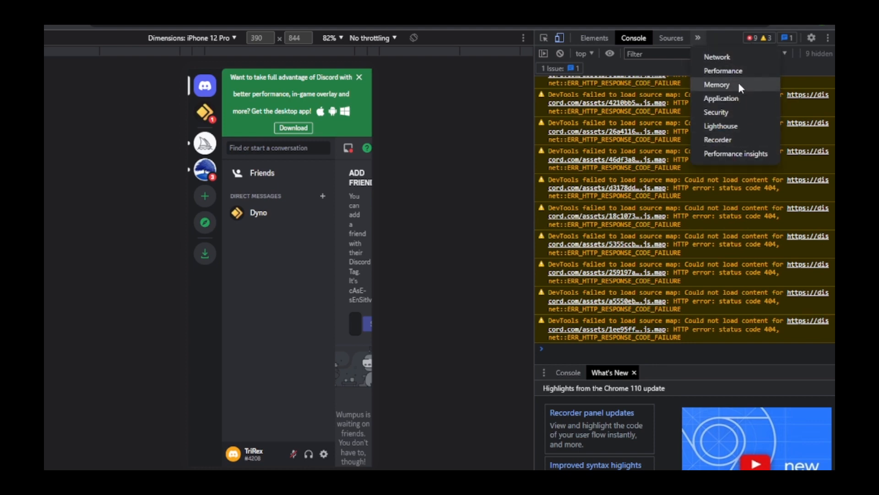
left_click(720, 98)
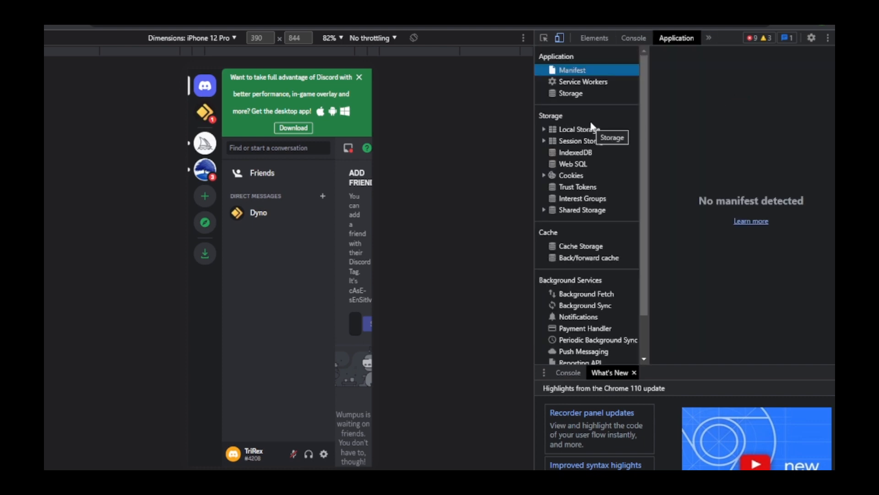
mouse_move(542, 133)
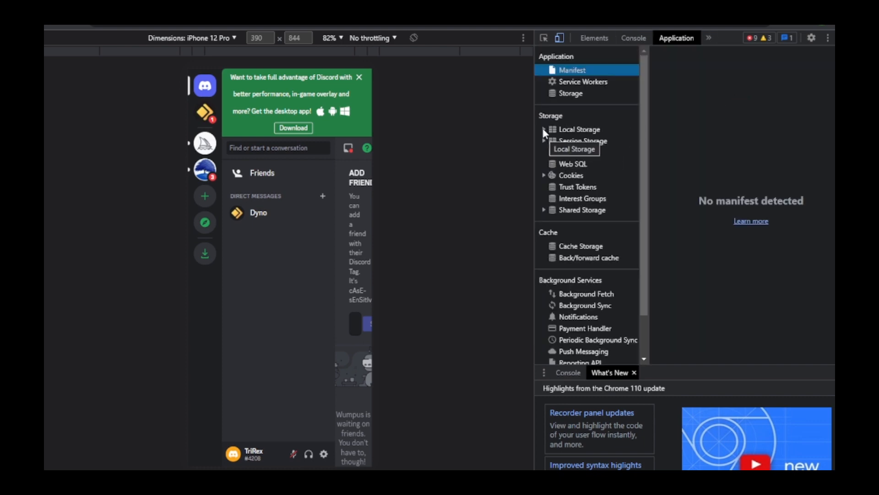
left_click(543, 130)
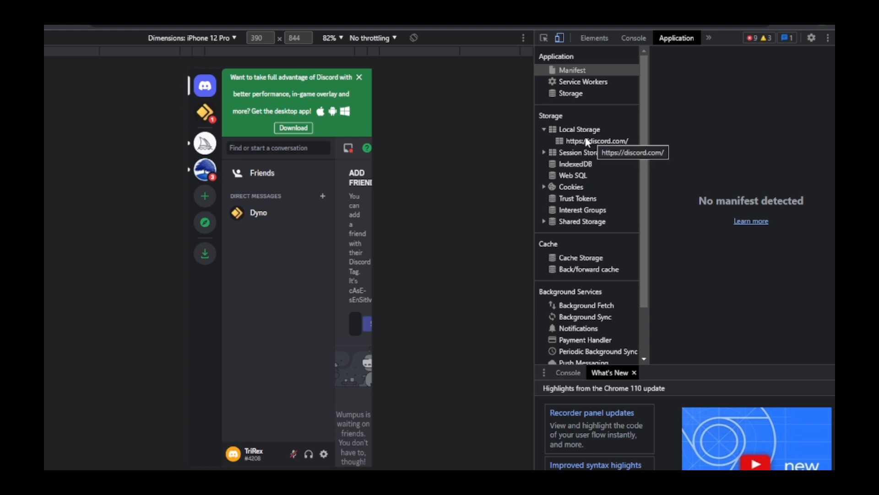
left_click(595, 141)
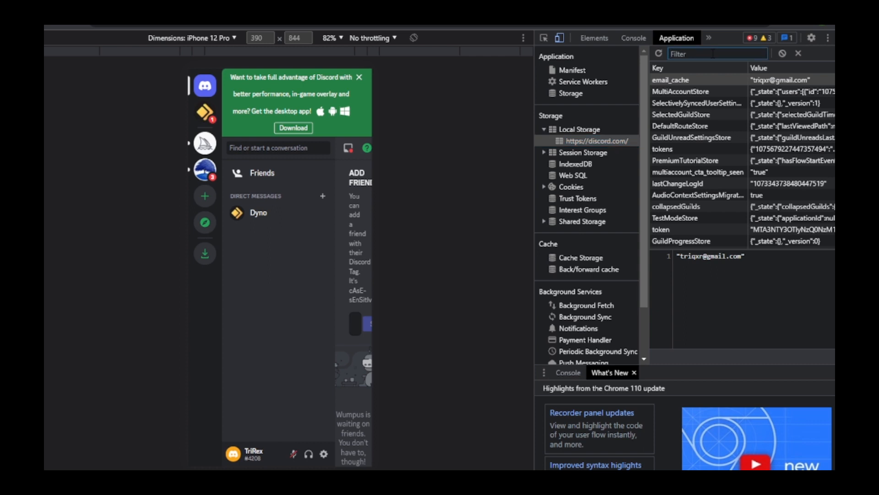
Step: Filter local storage keys by 'token' and copy the token entry's value
type("toke")
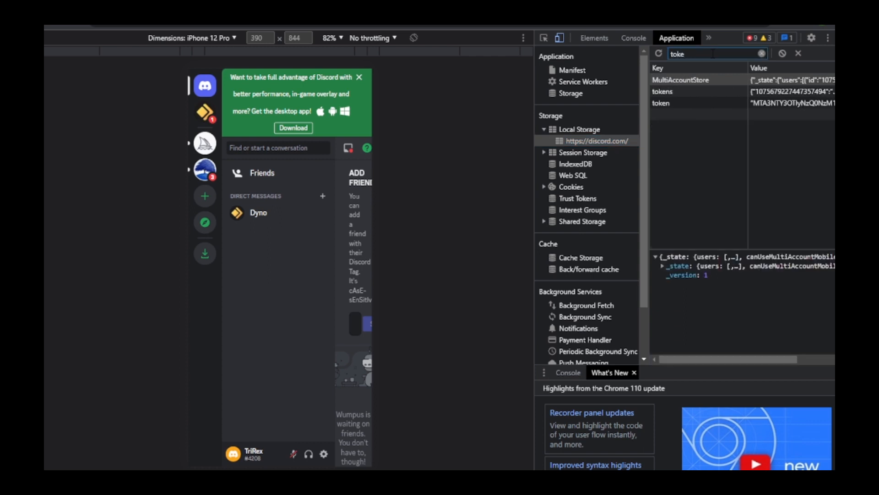
type("n")
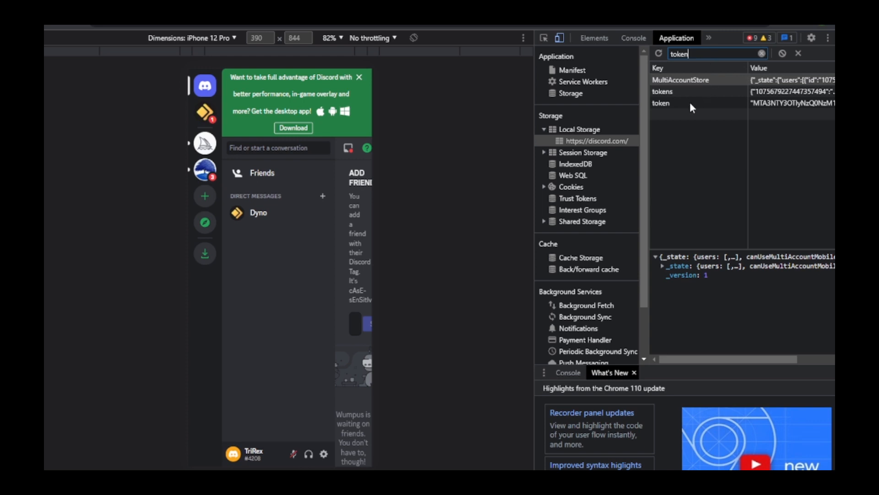
mouse_move(796, 107)
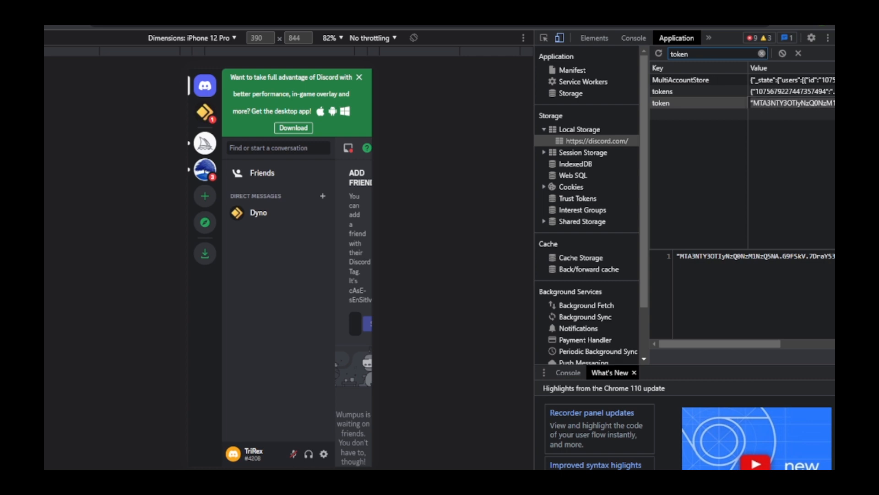
right_click(774, 104)
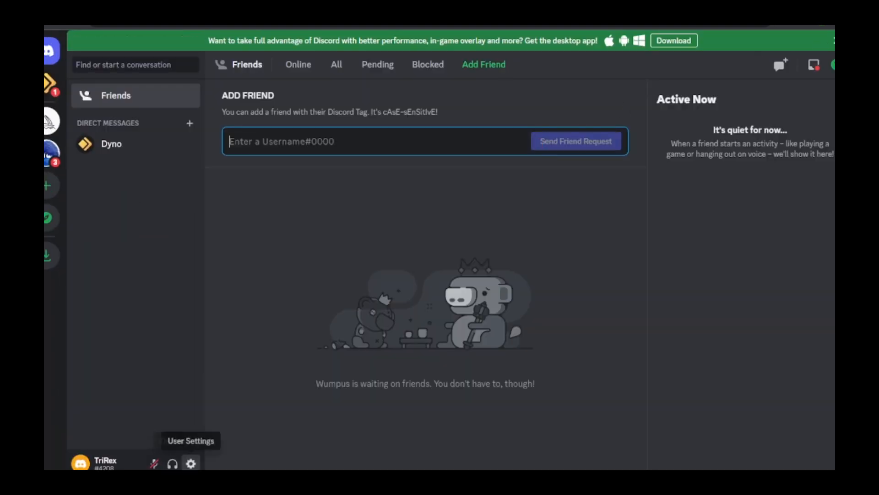
Step: Log out of Discord from User Settings and confirm the Log Out dialog
left_click(191, 462)
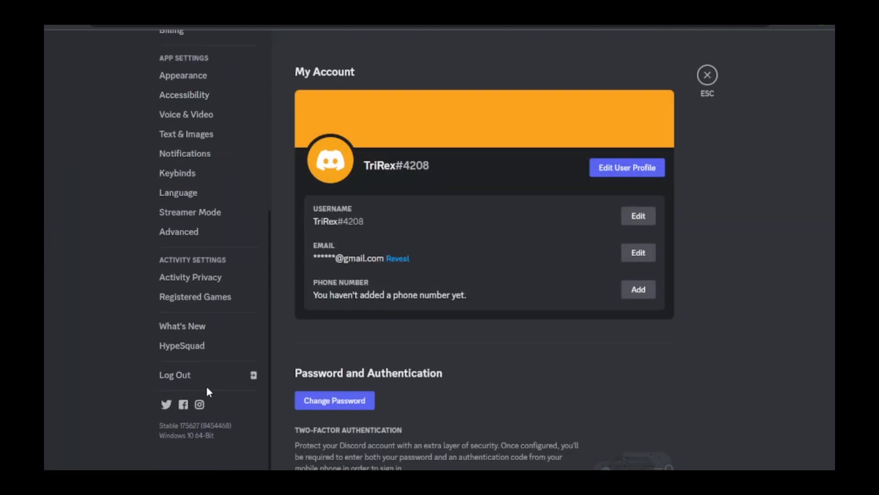
left_click(174, 375)
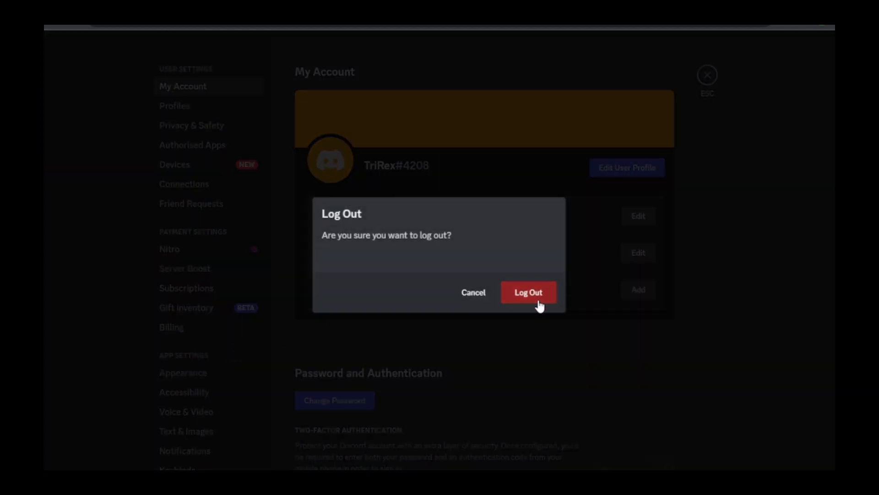
left_click(527, 292)
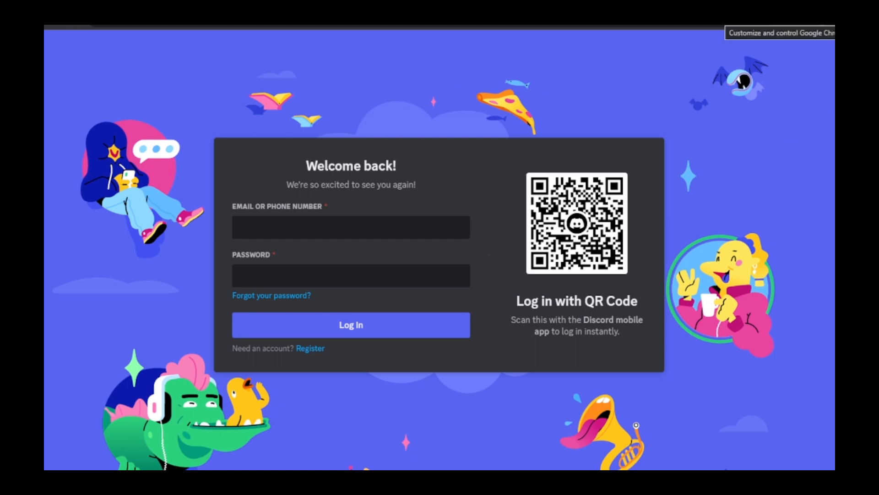
Step: Reopen DevTools from the Chrome menu, go to the Console, and clear its messages
left_click(871, 33)
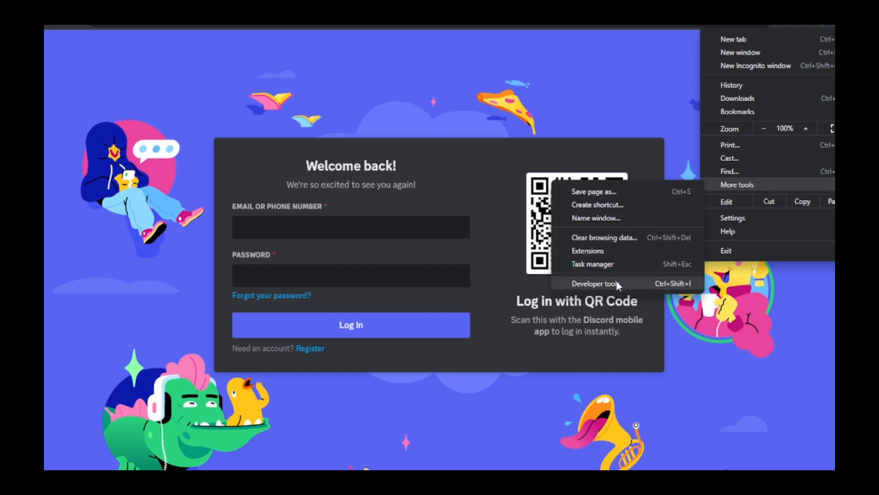
left_click(597, 283)
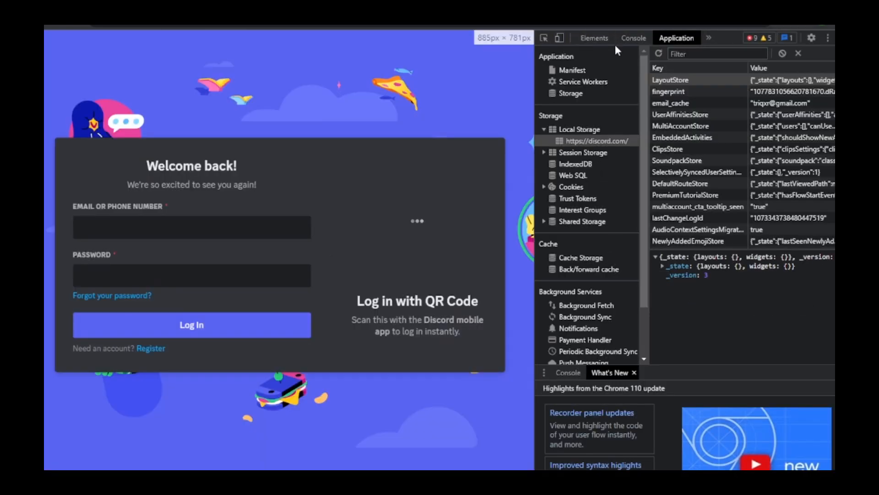
left_click(593, 37)
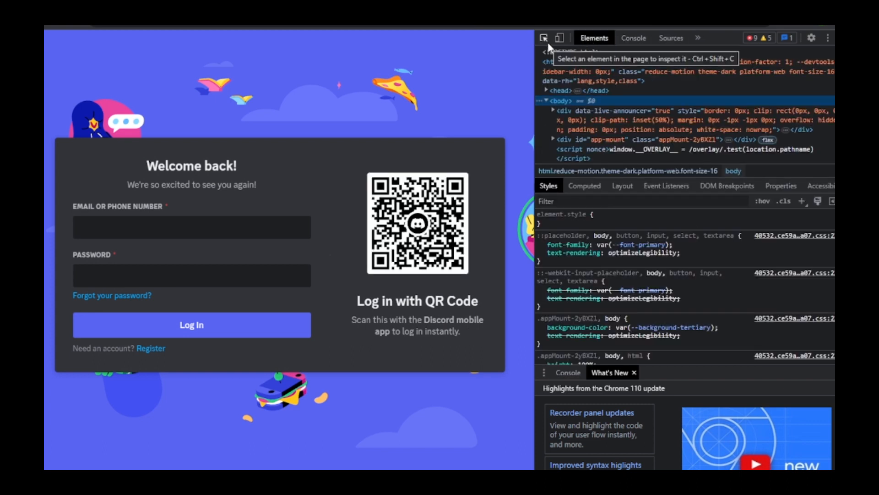
left_click(634, 38)
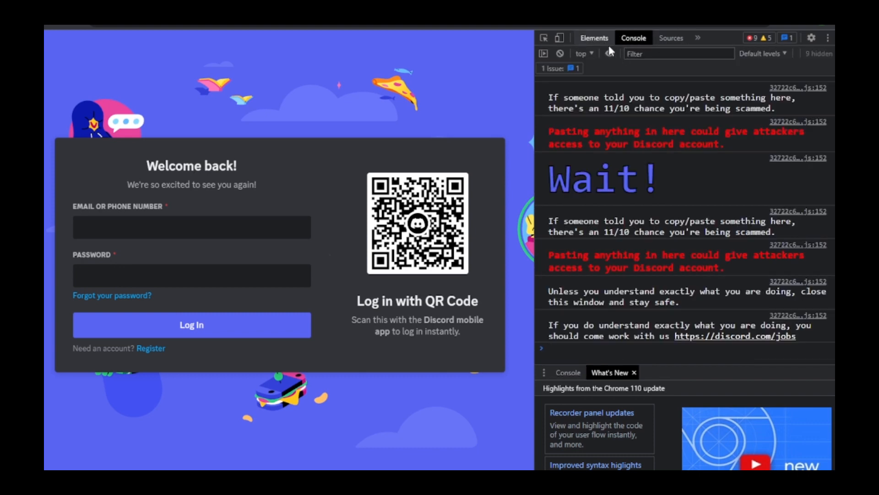
mouse_move(559, 53)
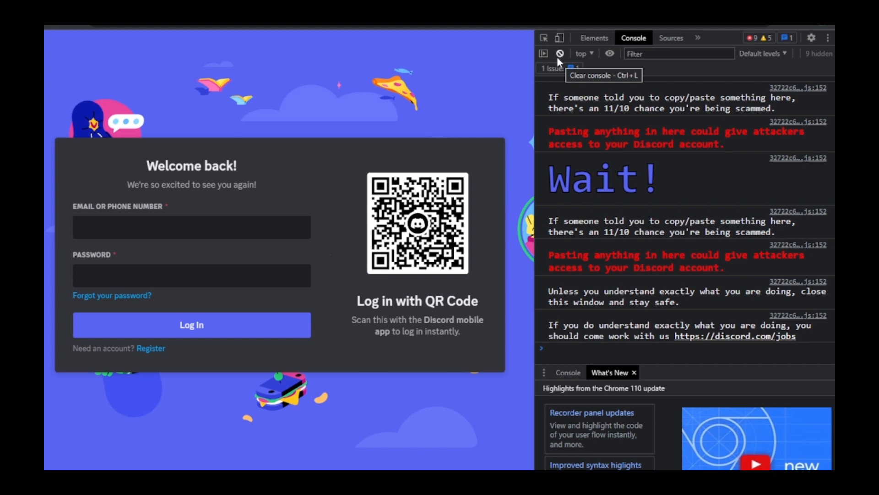
left_click(559, 53)
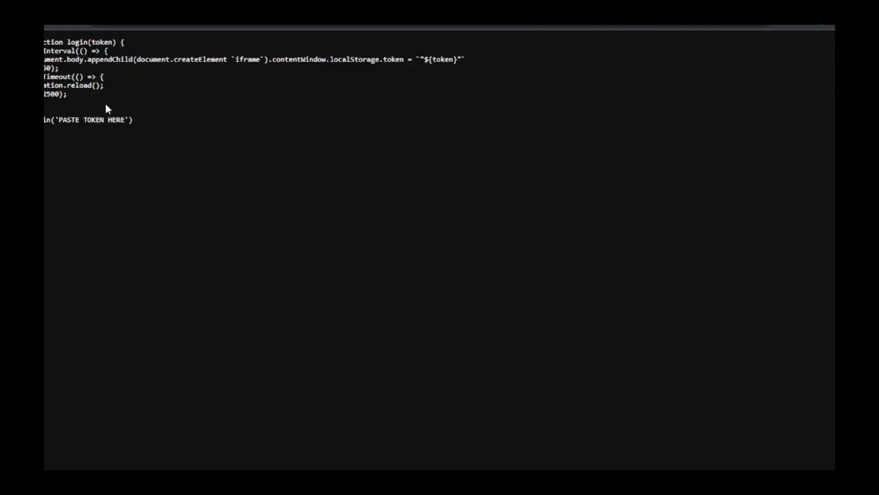
mouse_move(137, 123)
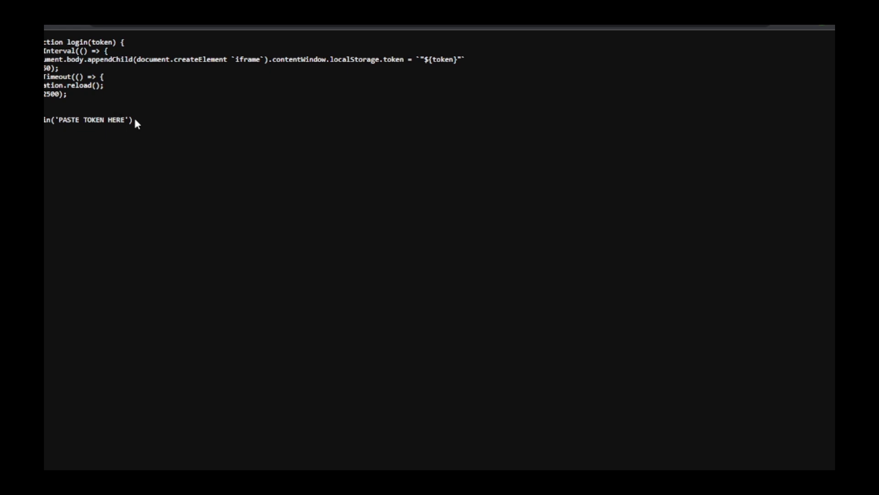
mouse_move(106, 166)
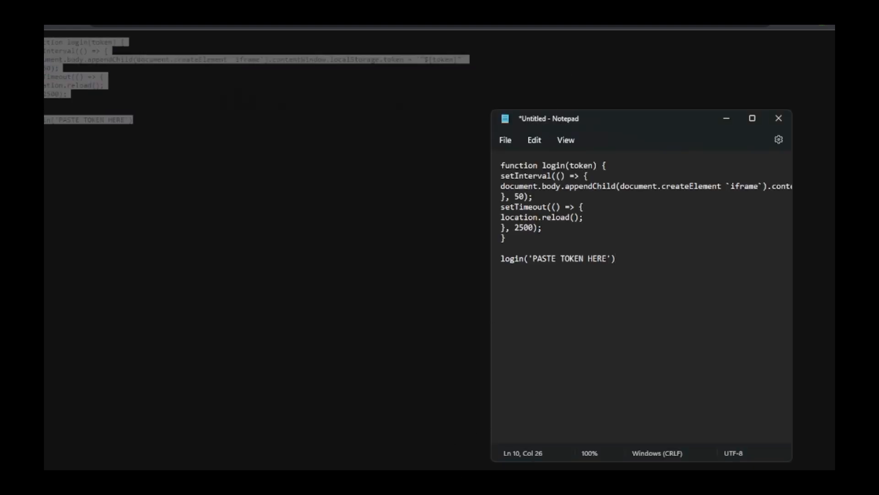
Step: Replace the PASTE TOKEN HERE placeholder with the copied token and select the script
double_click(558, 258)
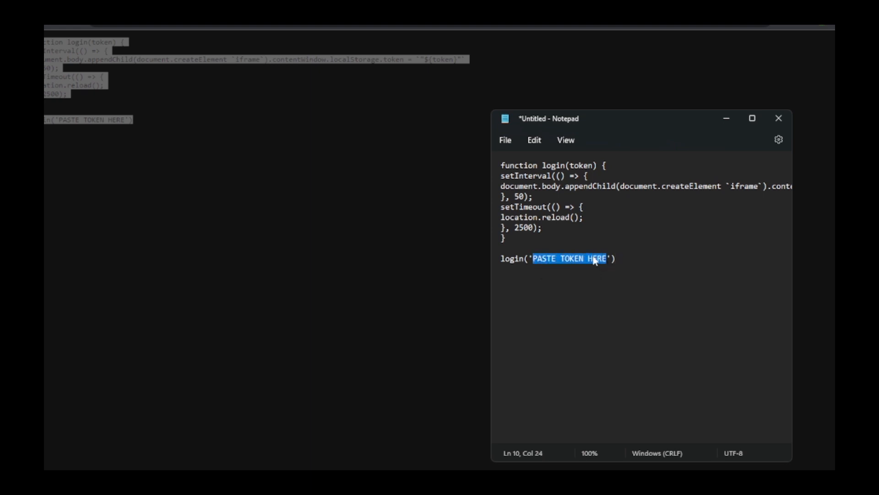
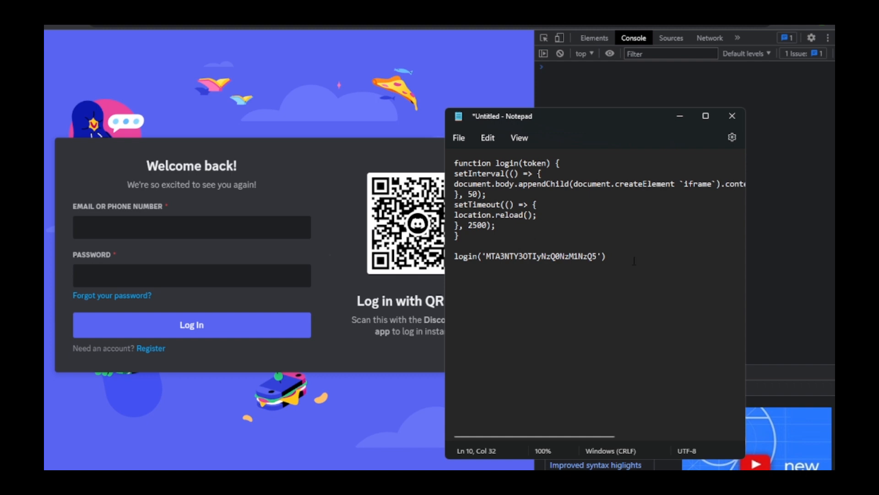
key("ctrl+a")
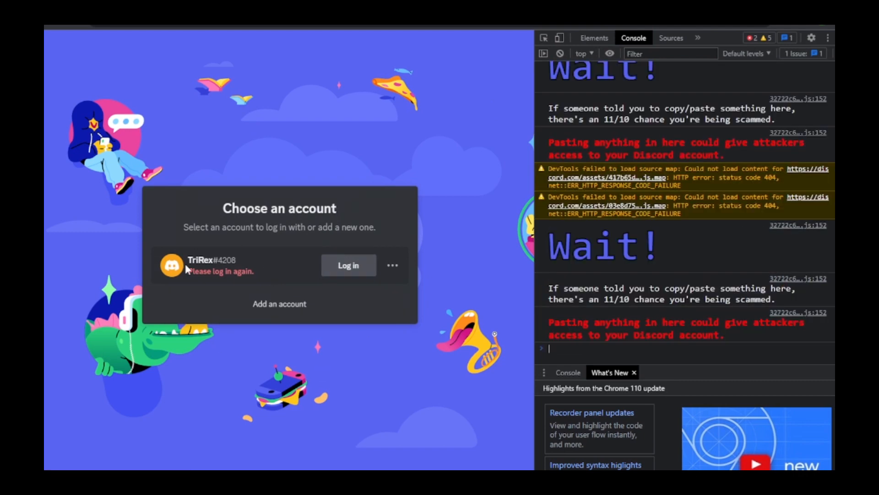
Step: Choose the saved account on the Choose an account screen
left_click(347, 265)
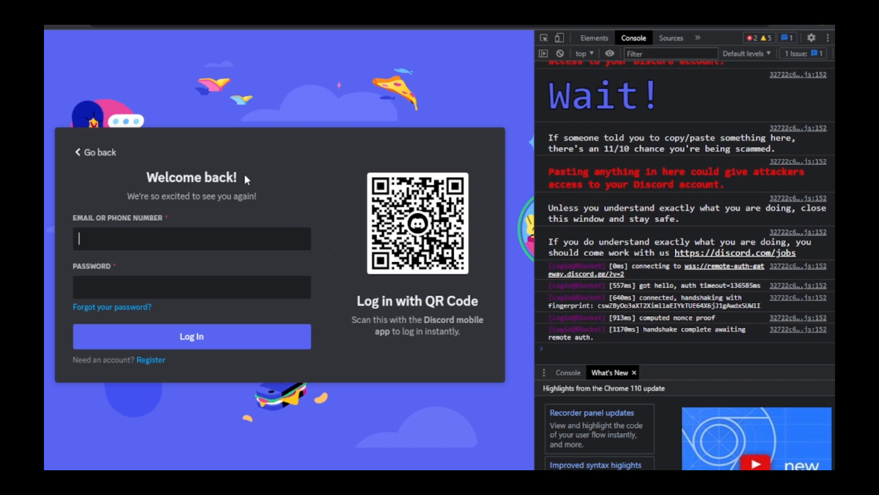
Step: Focus the empty email field, then leave the login form
left_click(190, 336)
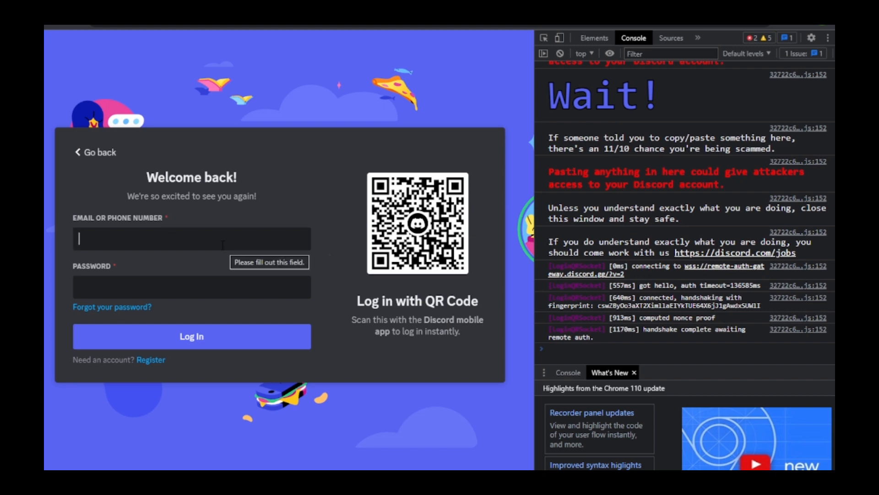
left_click(559, 54)
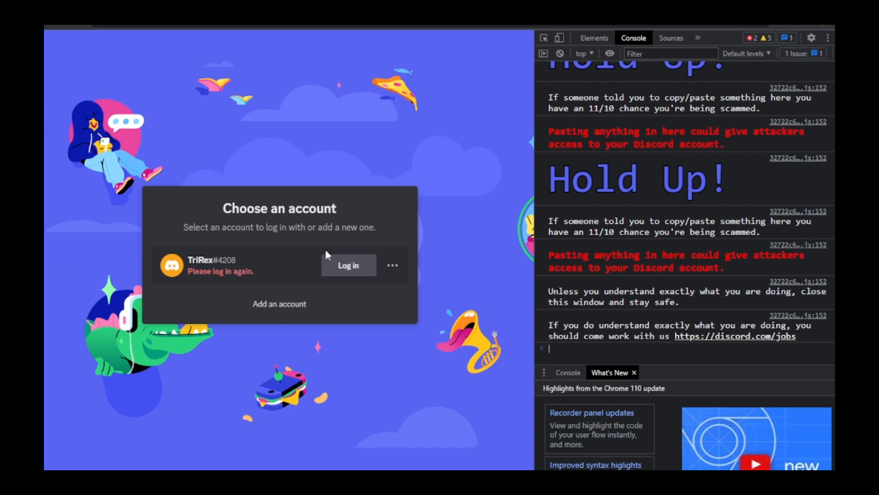
mouse_move(328, 255)
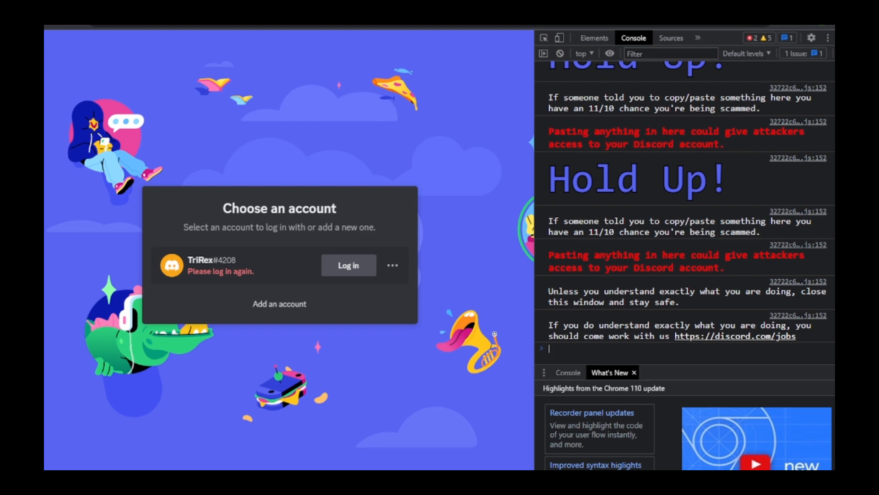
mouse_move(485, 68)
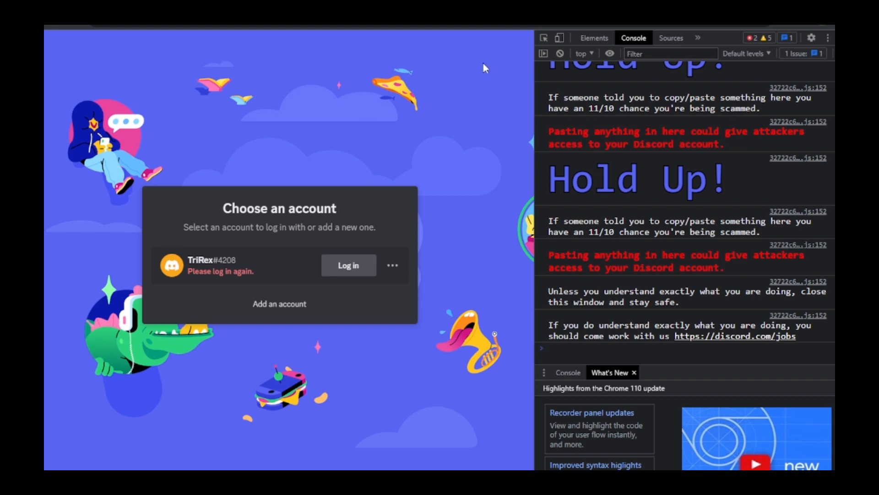
mouse_move(448, 80)
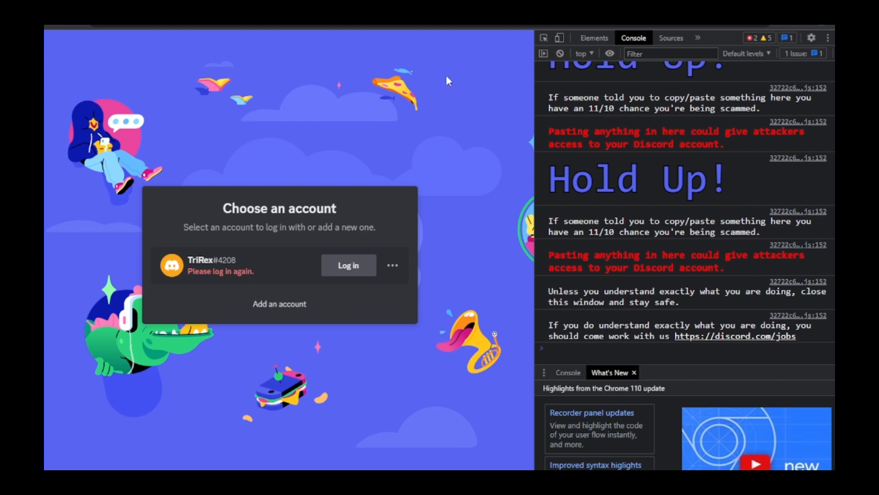